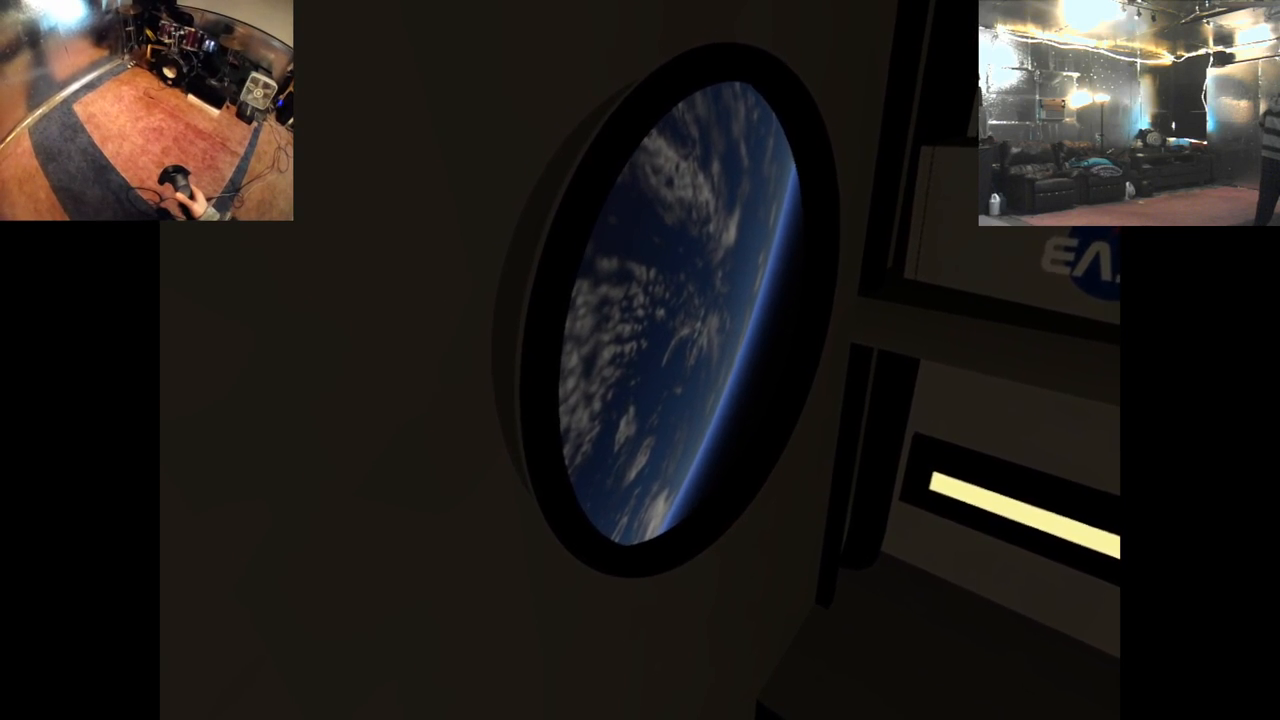
mouse_move(640, 360)
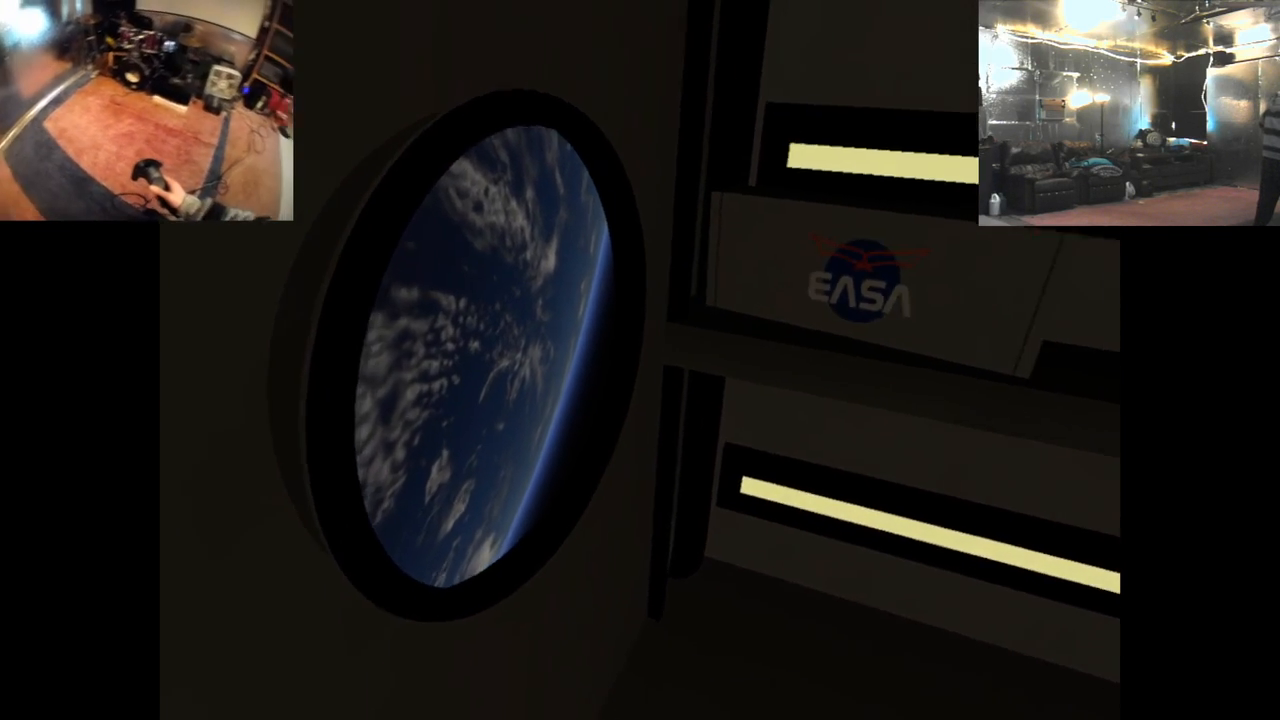